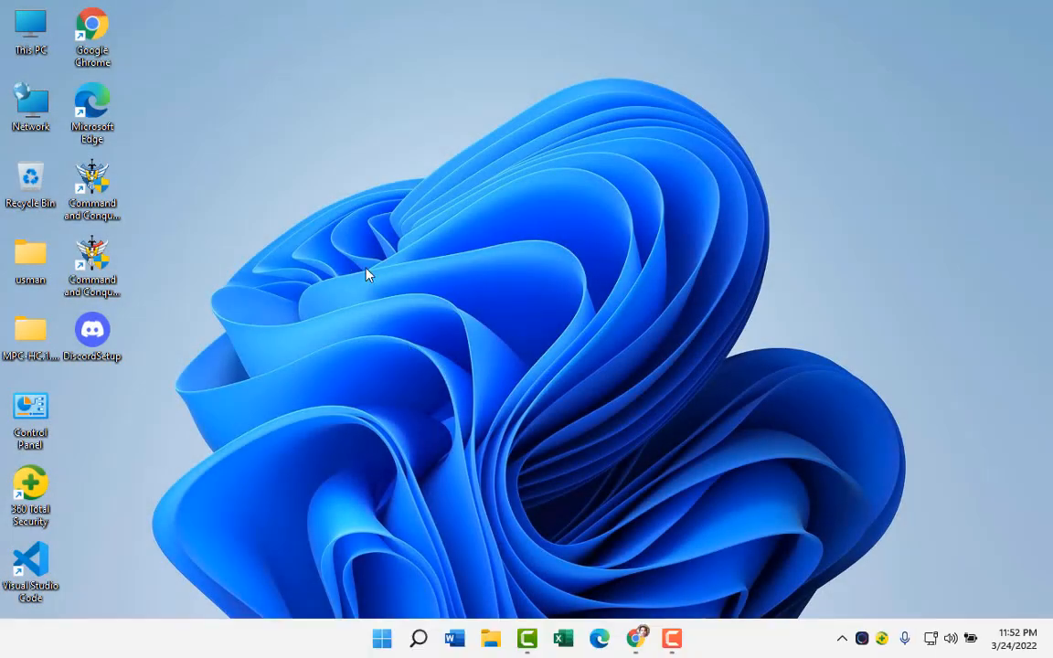
pyautogui.moveTo(457, 238)
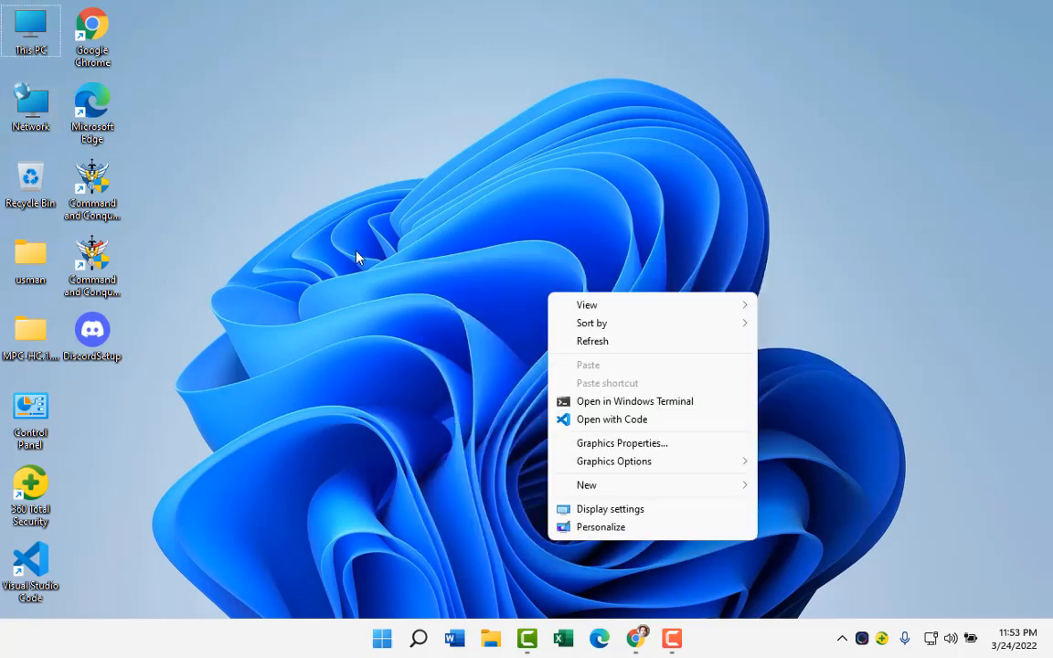
# - Get to This PC in File Explorer and bring up the Local Disk (C:) properties
pyautogui.click(30, 33)
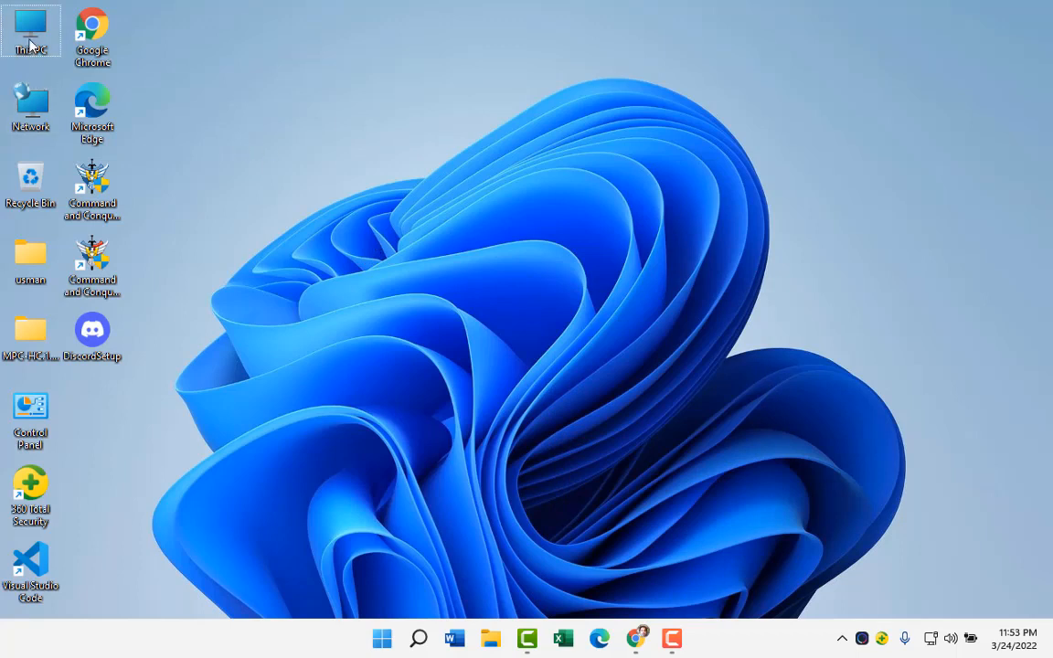
pyautogui.rightClick(29, 30)
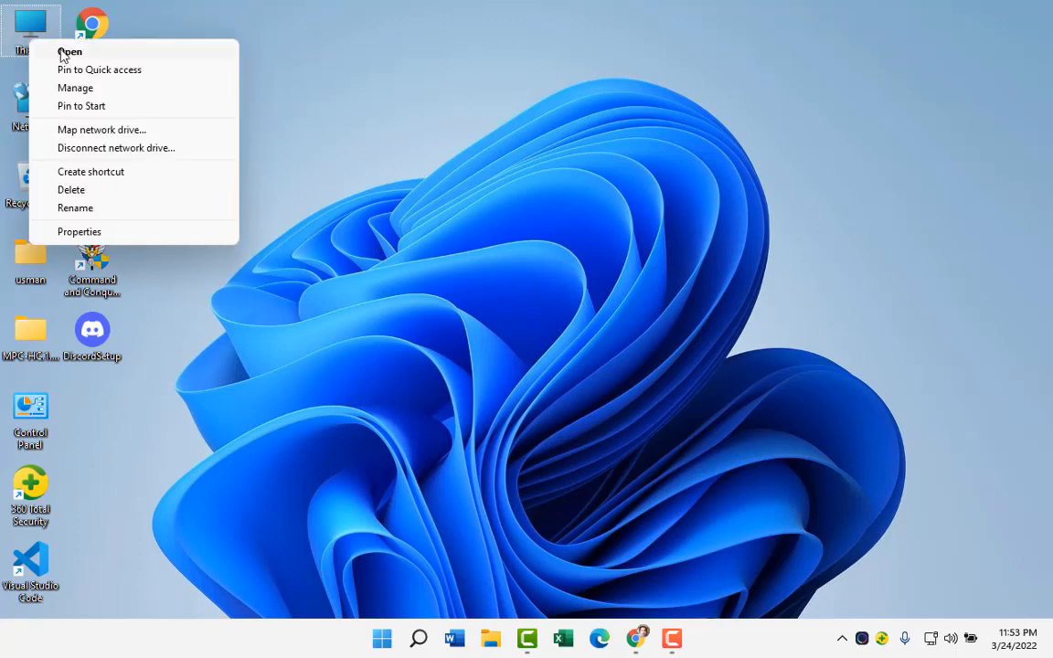
pyautogui.click(263, 177)
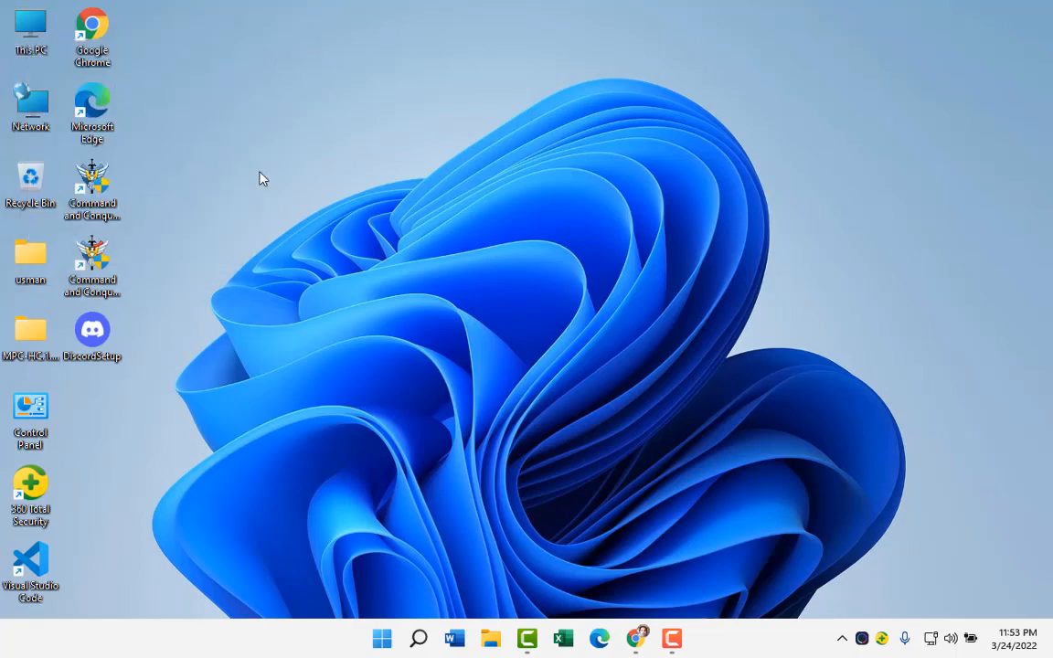
pyautogui.doubleClick(29, 28)
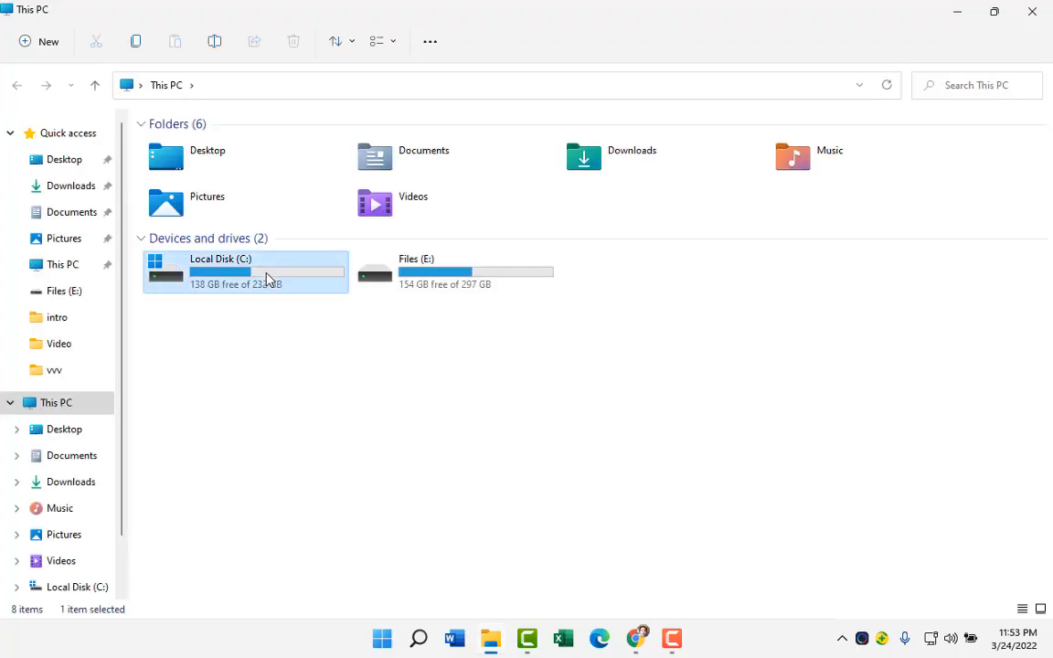
pyautogui.rightClick(245, 271)
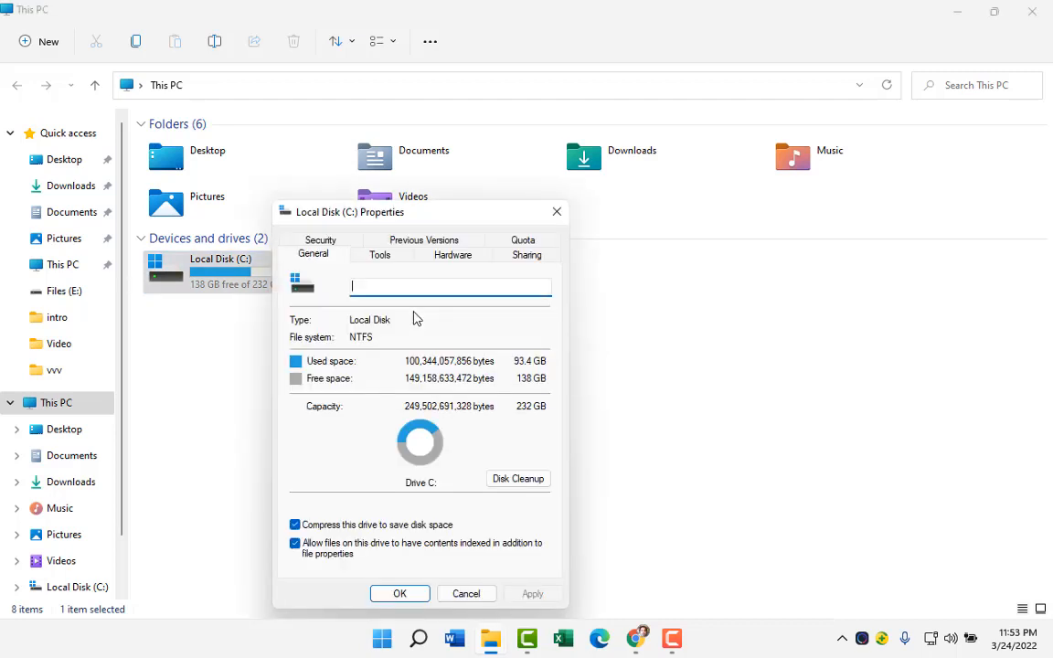
# - Start the error check of C: from its Tools maintenance page, then cancel the scan and close properties
pyautogui.click(378, 254)
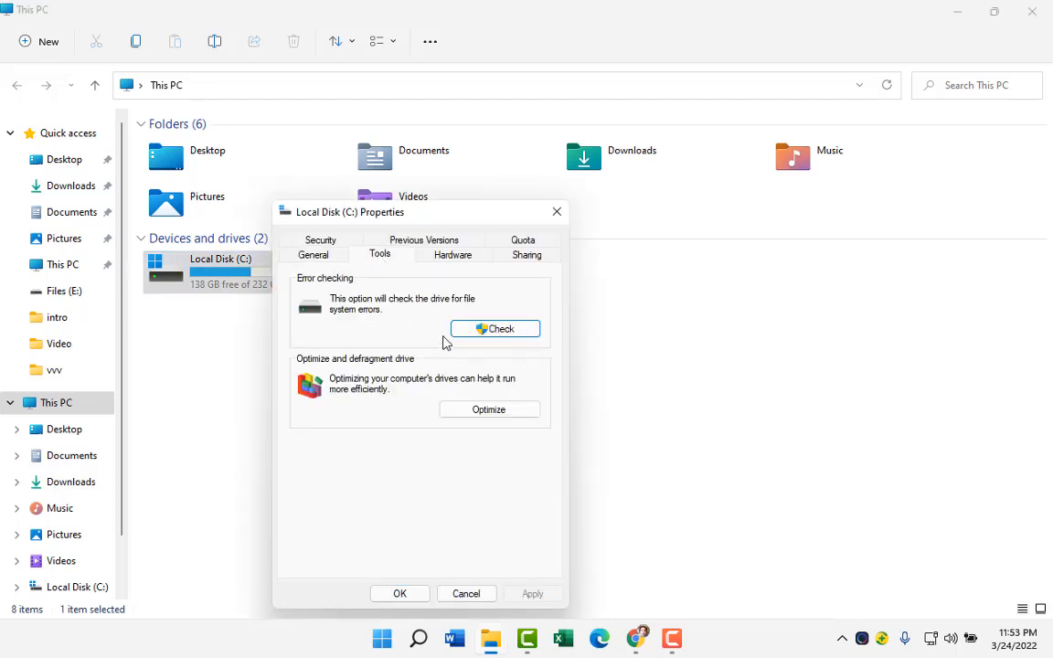
pyautogui.click(496, 329)
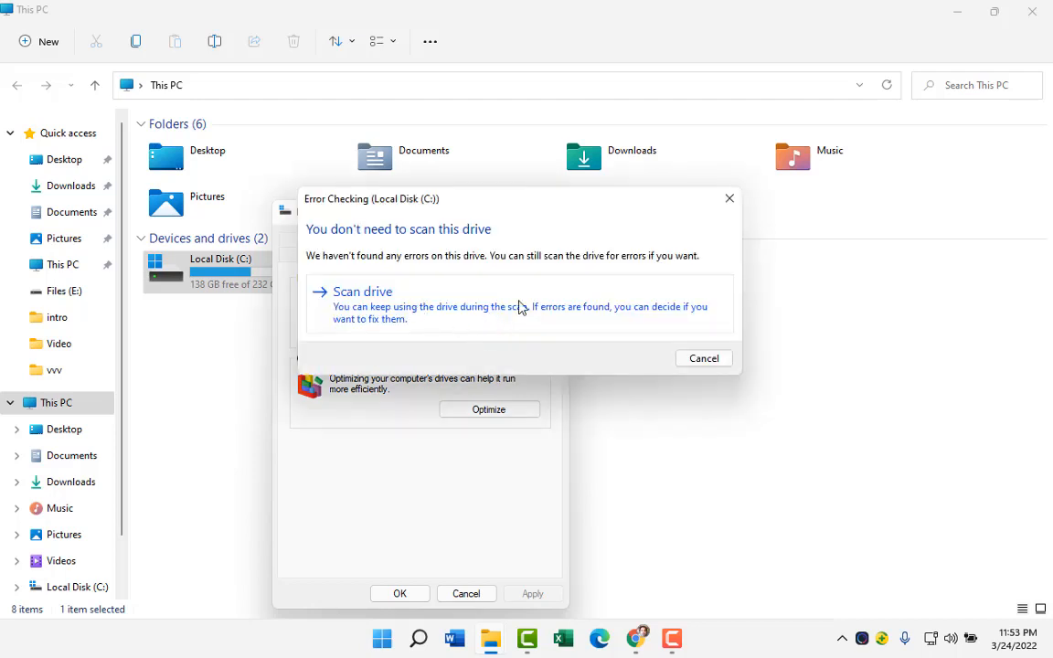
pyautogui.click(362, 291)
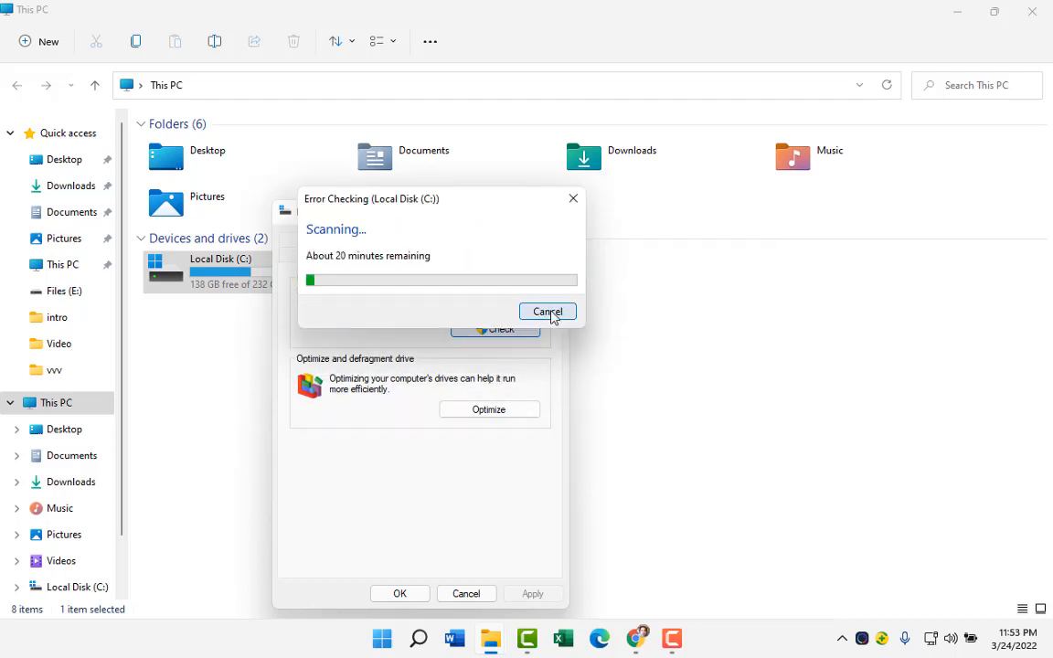
pyautogui.click(547, 311)
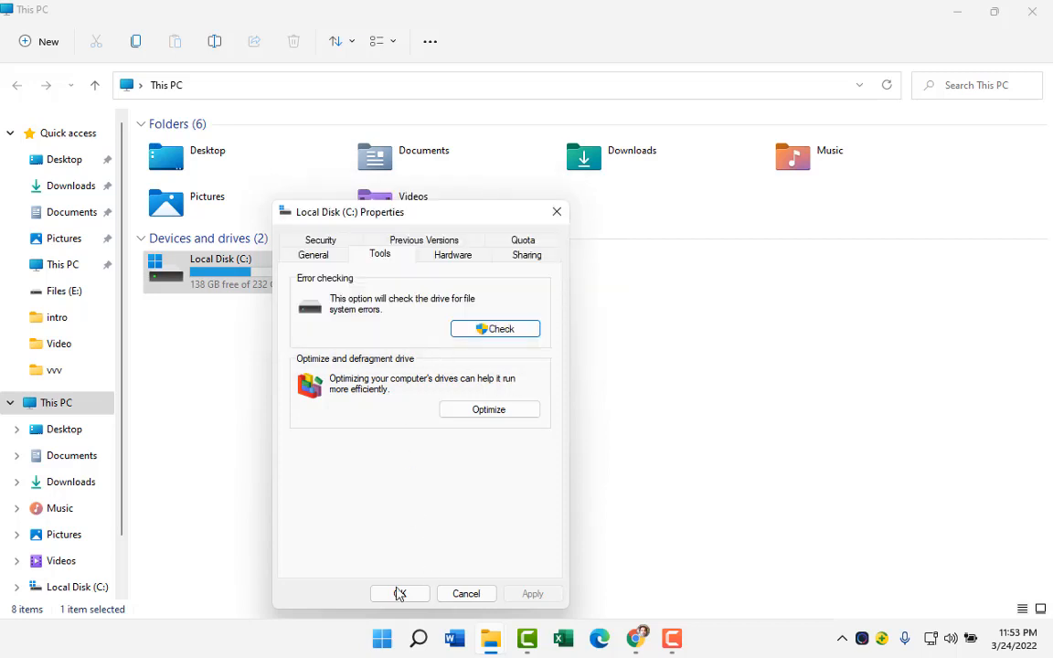
pyautogui.click(398, 592)
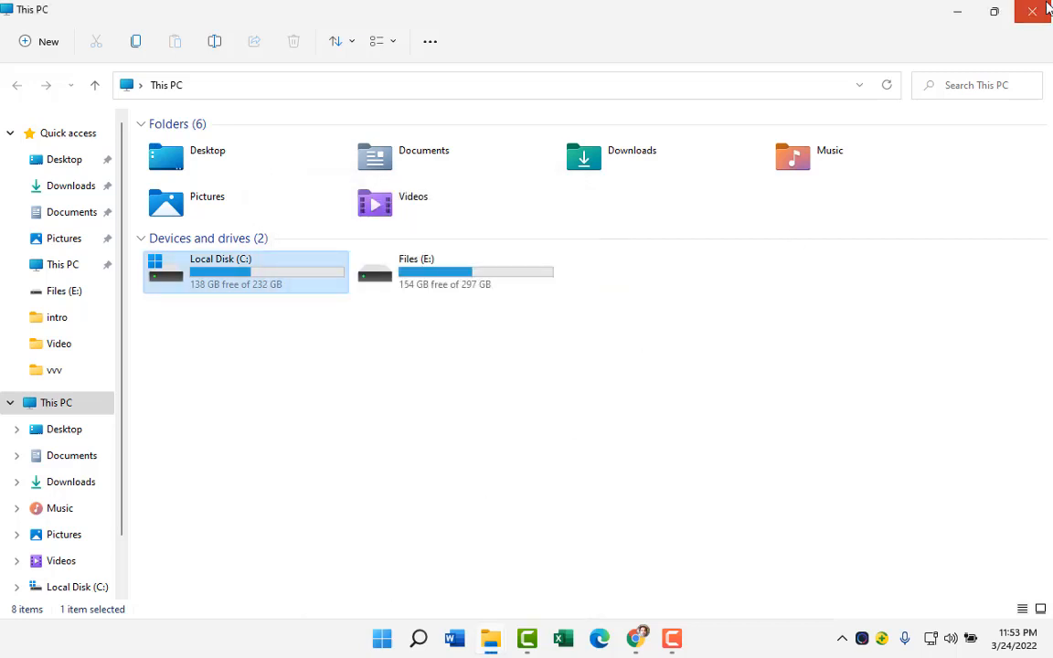
# - Launch Samsung Magician and show the Samsung SSD 870 EVO 250GB drive details with health and temperature
pyautogui.click(1033, 11)
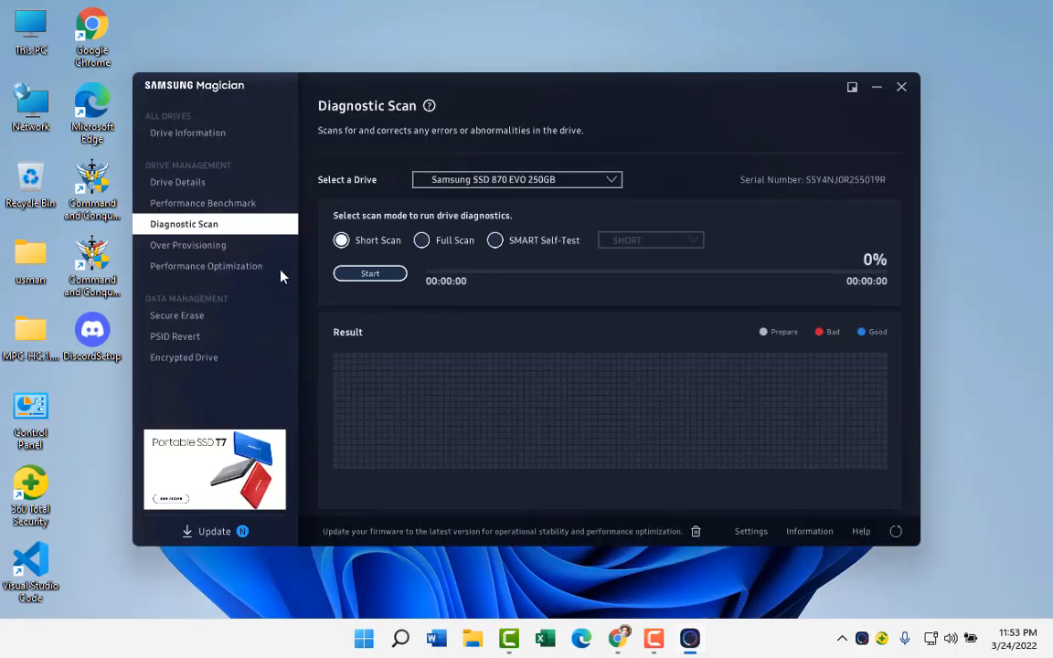
pyautogui.click(177, 183)
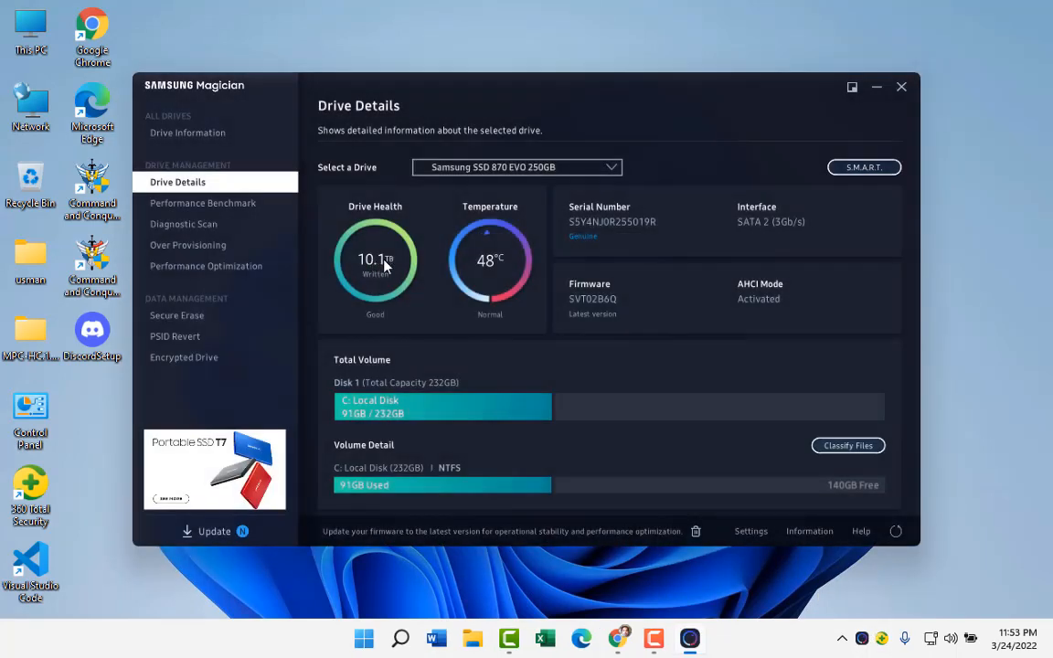
pyautogui.moveTo(373, 320)
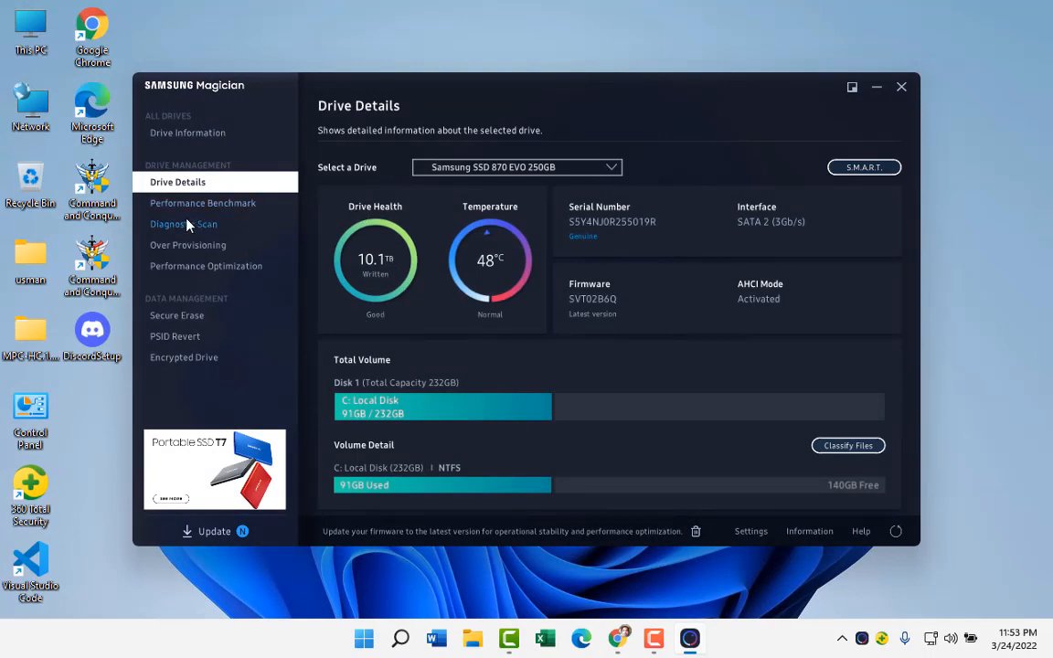
# - Start a Short Scan of the SSD 870 EVO, then stop it and confirm, returning to 0%
pyautogui.click(183, 223)
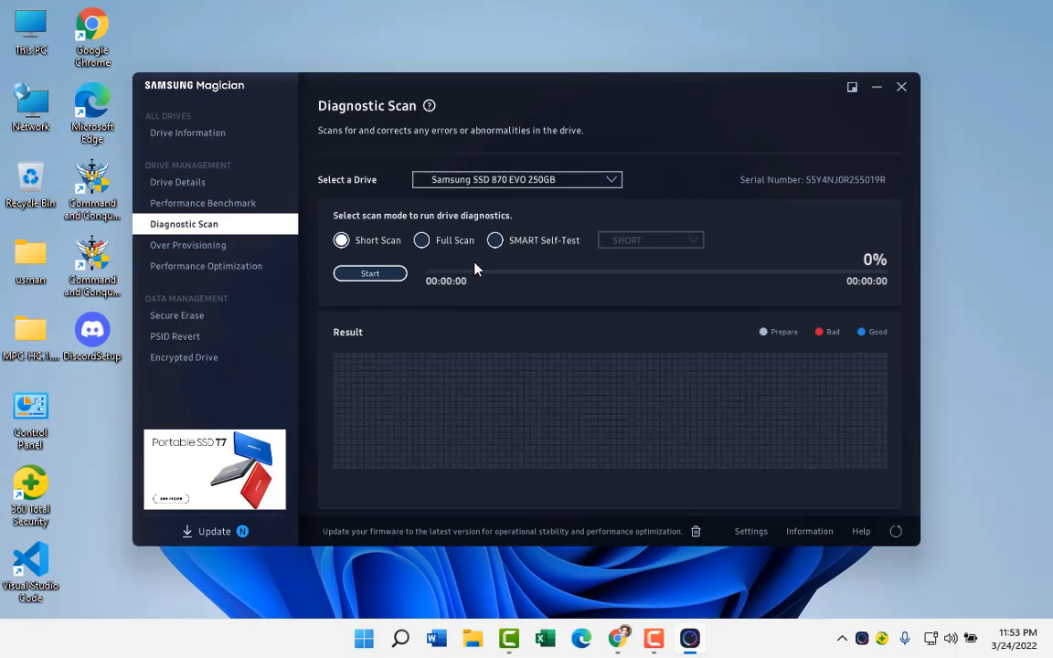
pyautogui.click(369, 274)
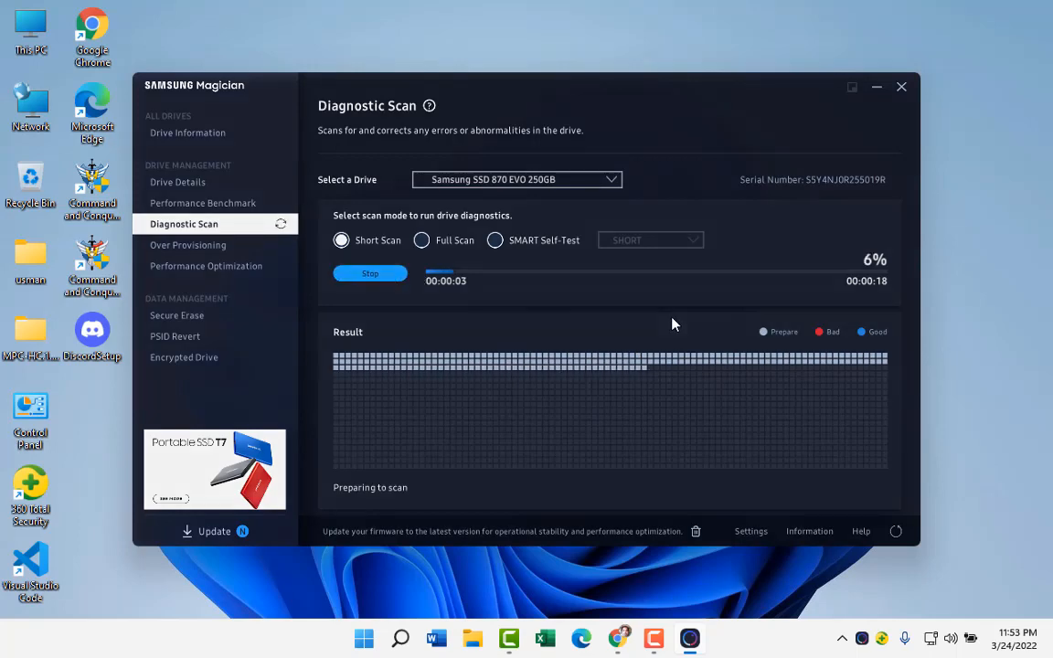
pyautogui.click(370, 274)
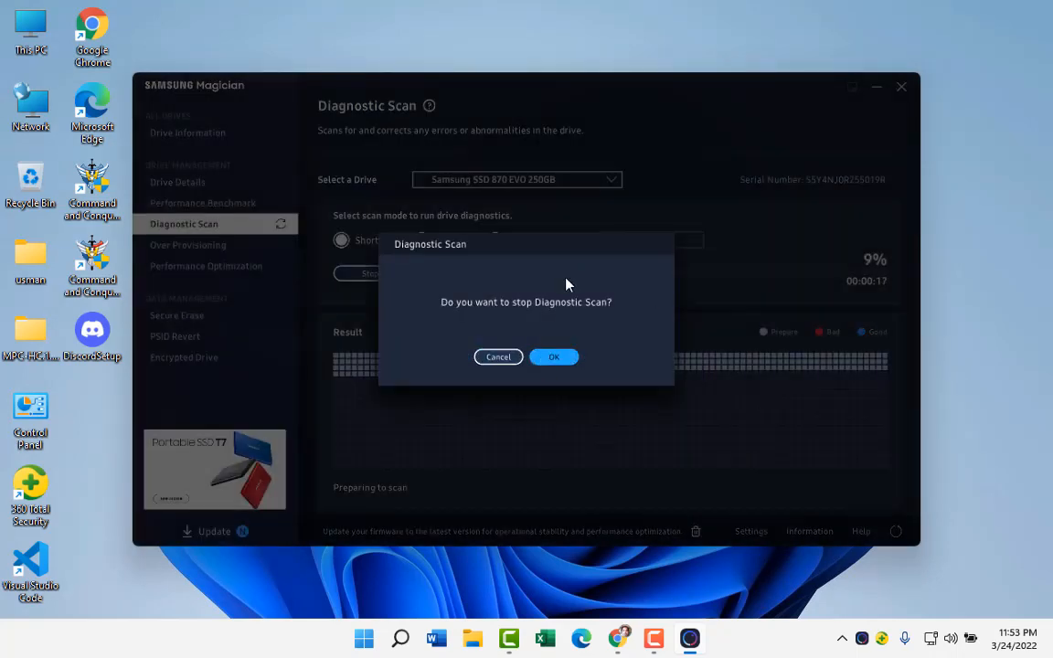
pyautogui.click(554, 356)
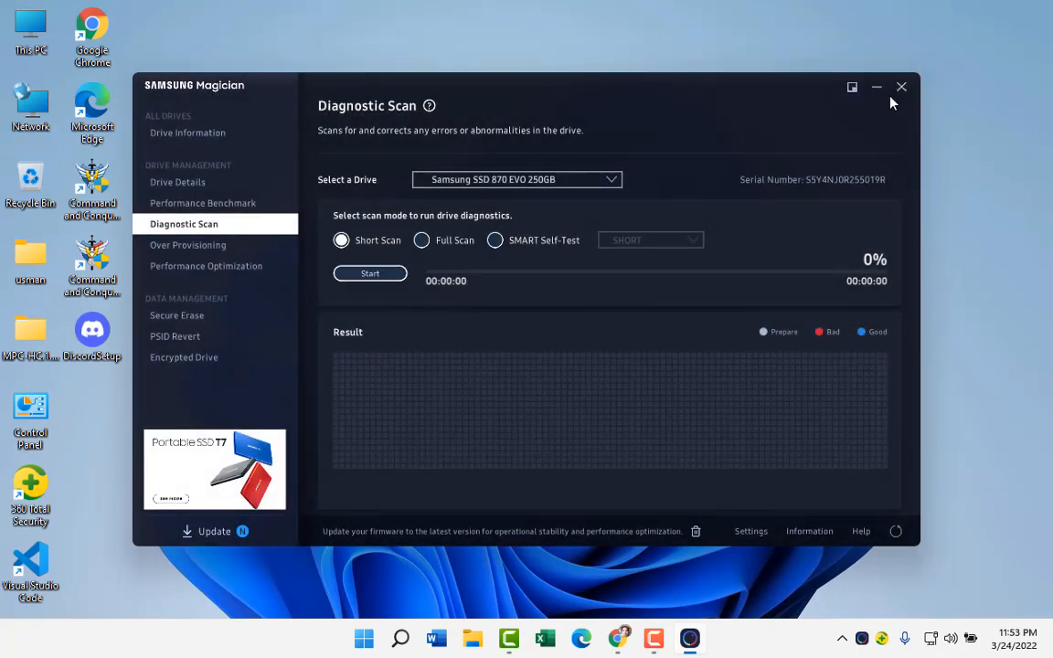